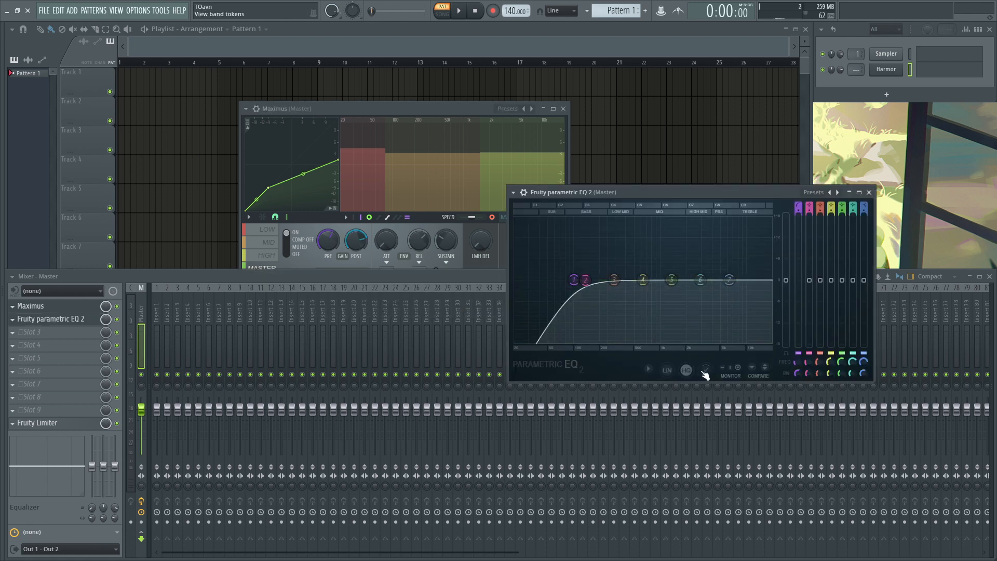
Drop Fruity Parametric EQ 2 into the empty master mixer slot below Maximus
left_click_drag(698, 280, 698, 299)
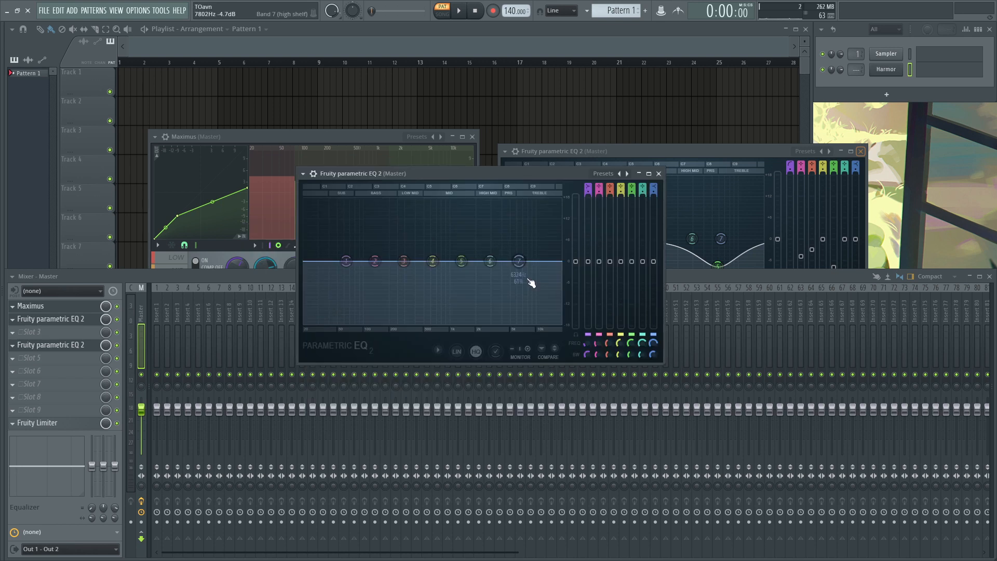
Raise and slightly lower the second EQ's high shelf, and reshape the low band near 94 Hz
left_click_drag(518, 261, 513, 243)
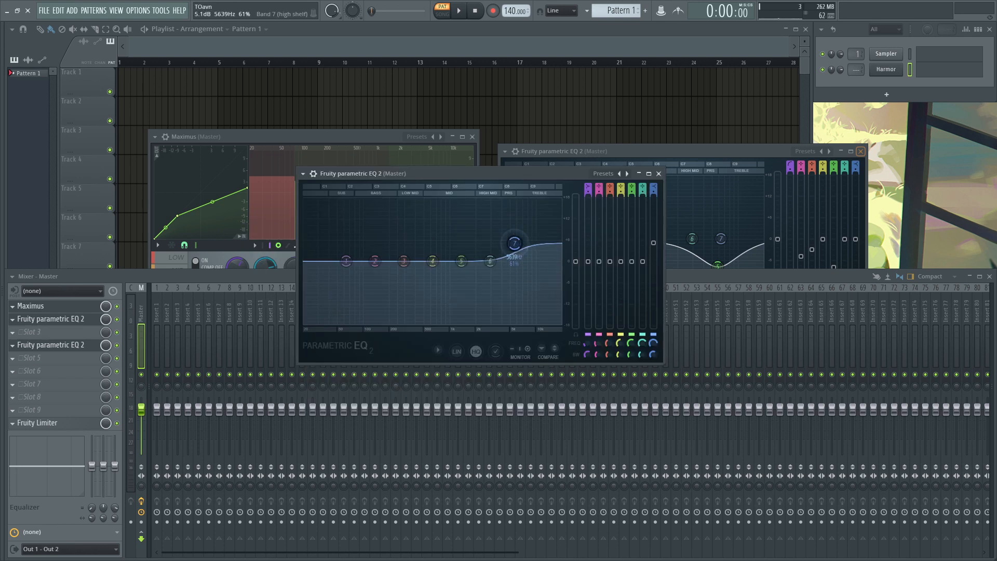
left_click_drag(515, 243, 507, 247)
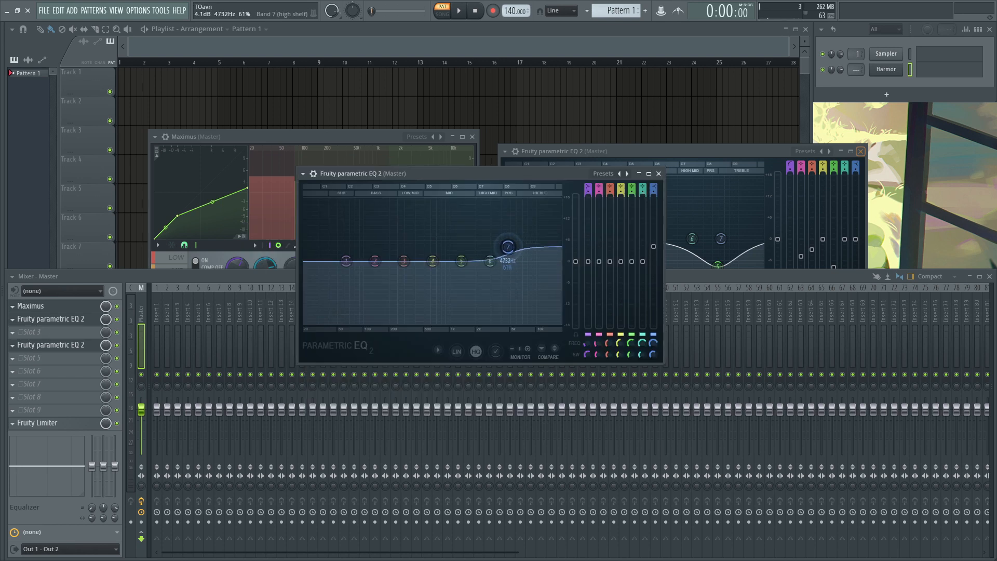
left_click_drag(507, 246, 509, 248)
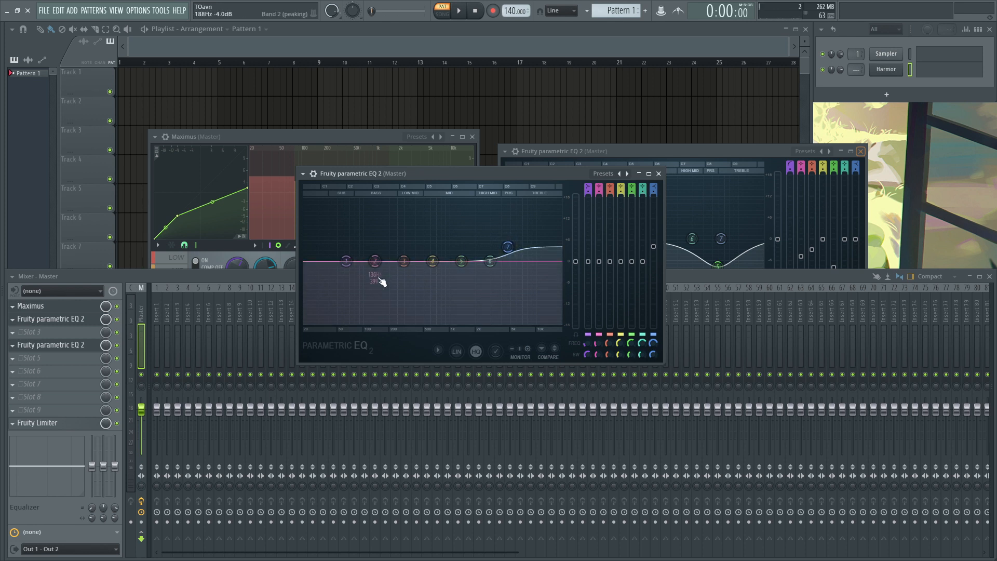
left_click_drag(374, 261, 374, 259)
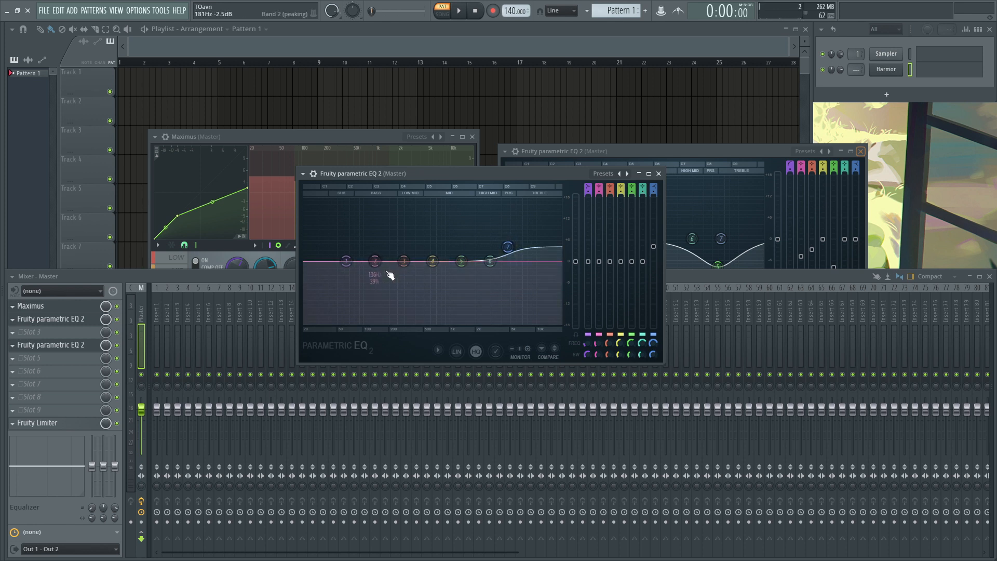
left_click_drag(353, 173, 423, 185)
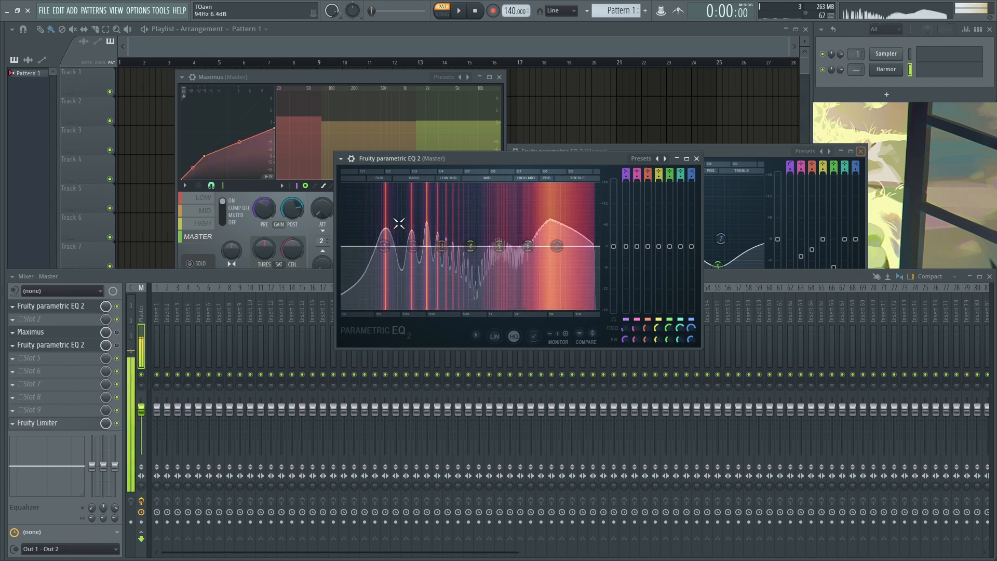
Reset the start-of-chain EQ flat and pull its high shelf band down to cut treble
left_click_drag(399, 223, 470, 299)
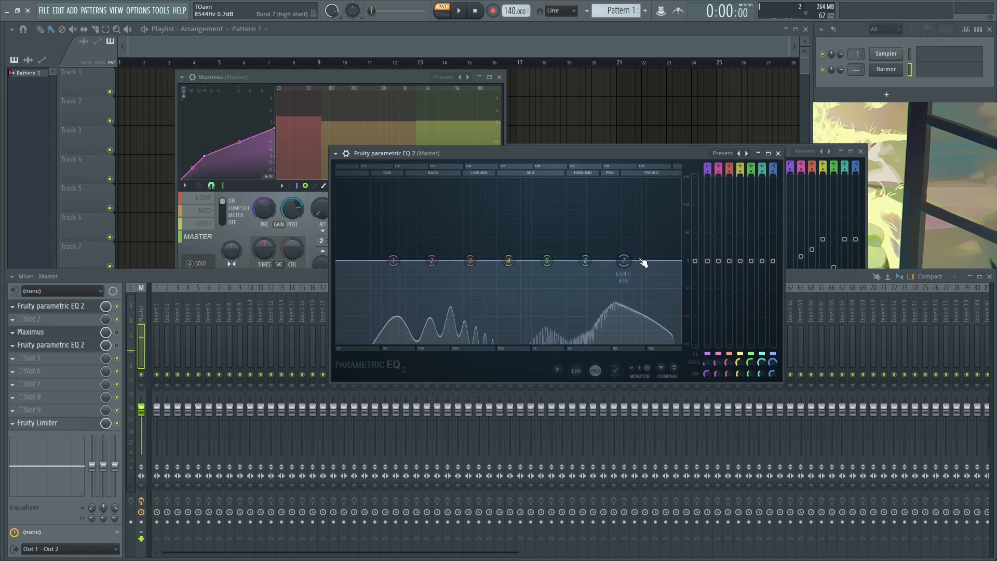
left_click_drag(640, 261, 624, 261)
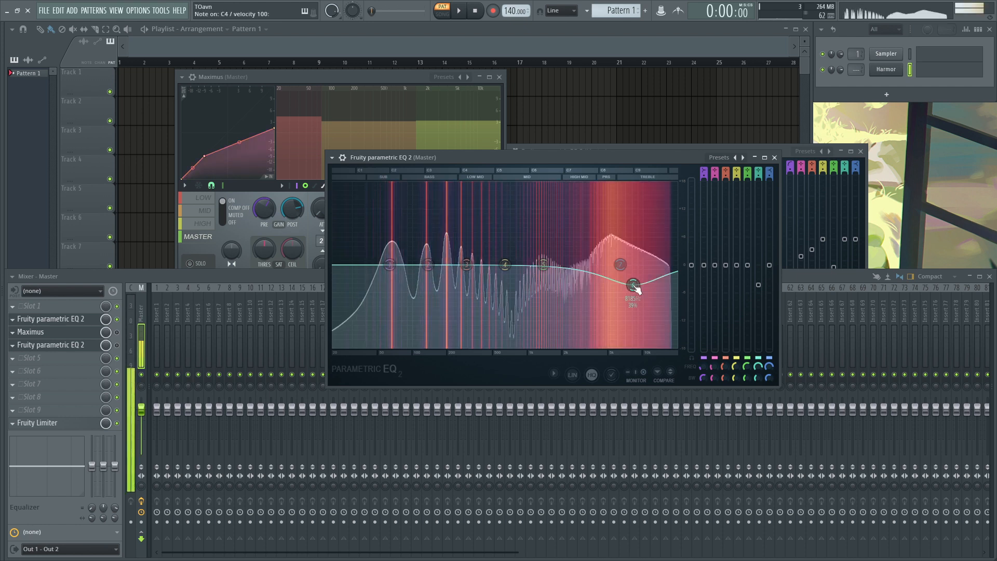
Deepen the high cut, push the mid band near 754 Hz hard, and notch near 1.2 kHz
left_click_drag(632, 285, 618, 329)
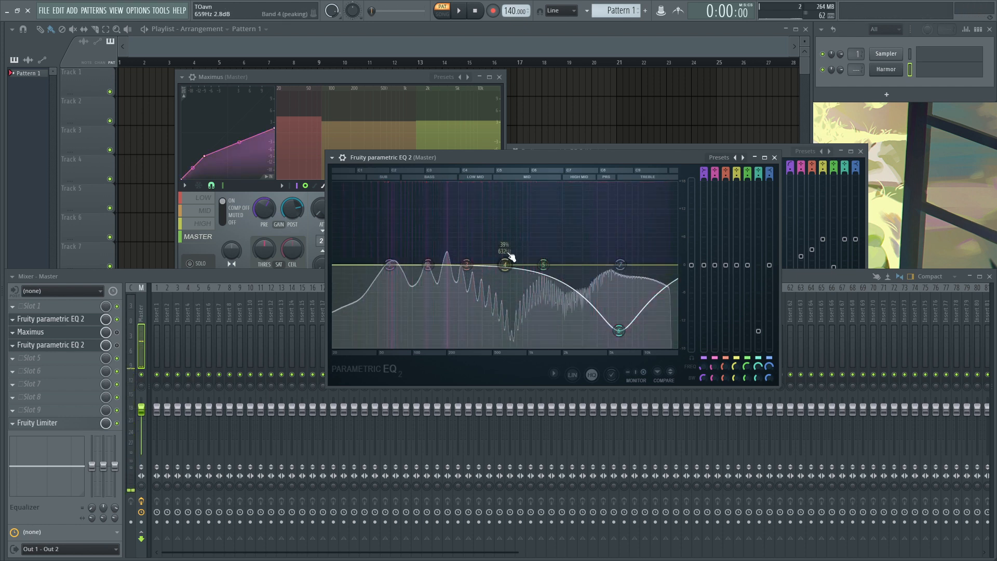
left_click_drag(504, 261, 504, 266)
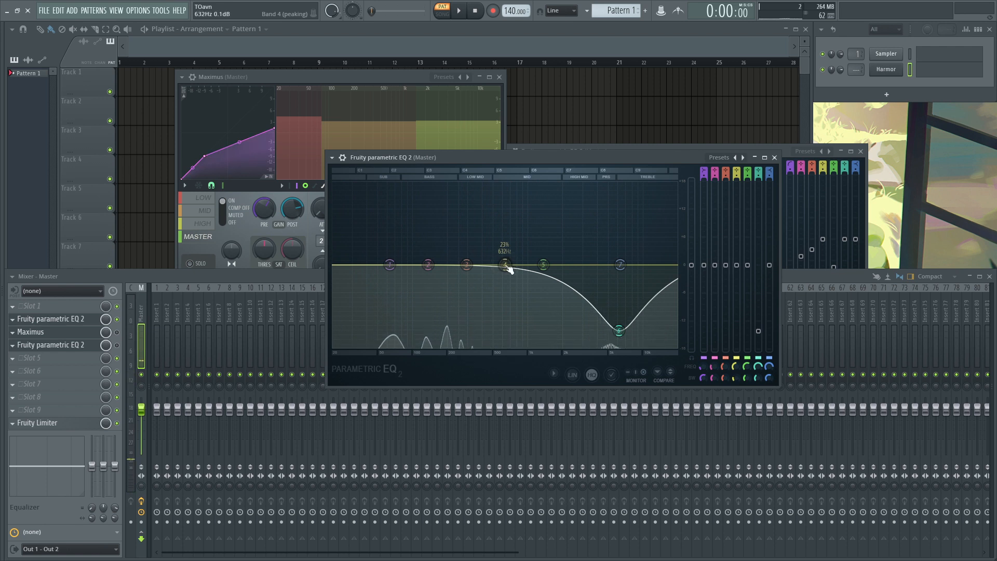
left_click_drag(505, 264, 507, 266)
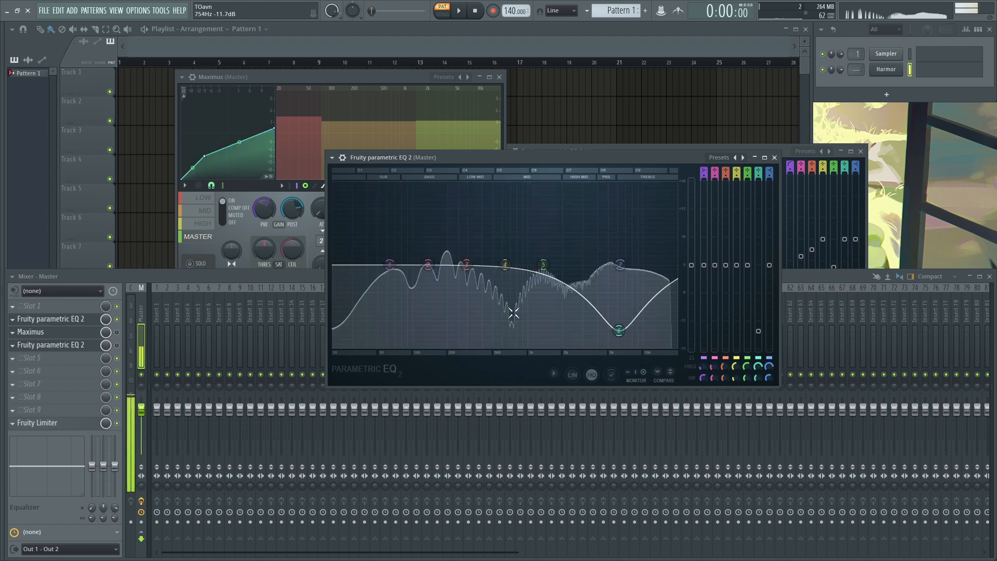
left_click_drag(503, 264, 512, 209)
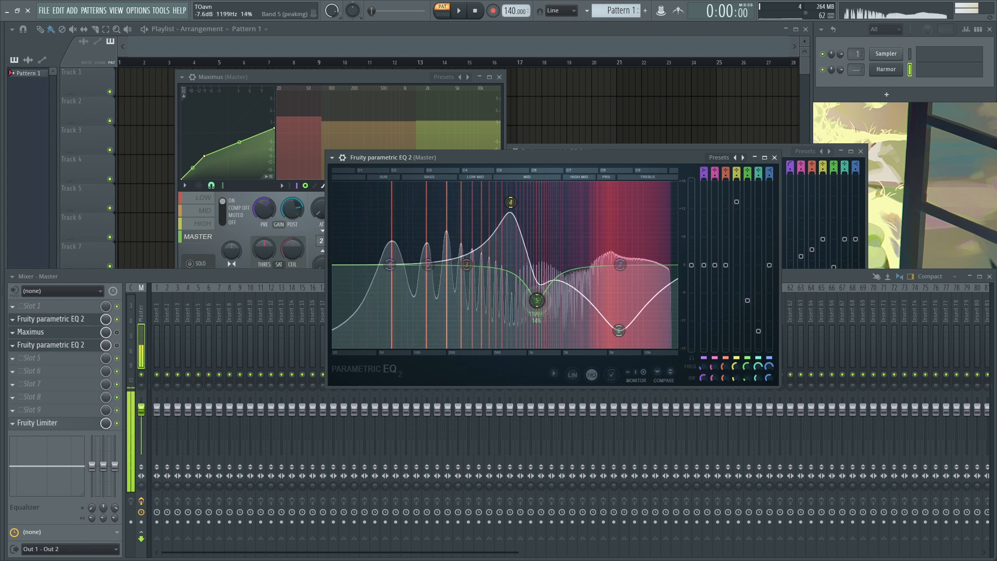
left_click_drag(535, 300, 456, 301)
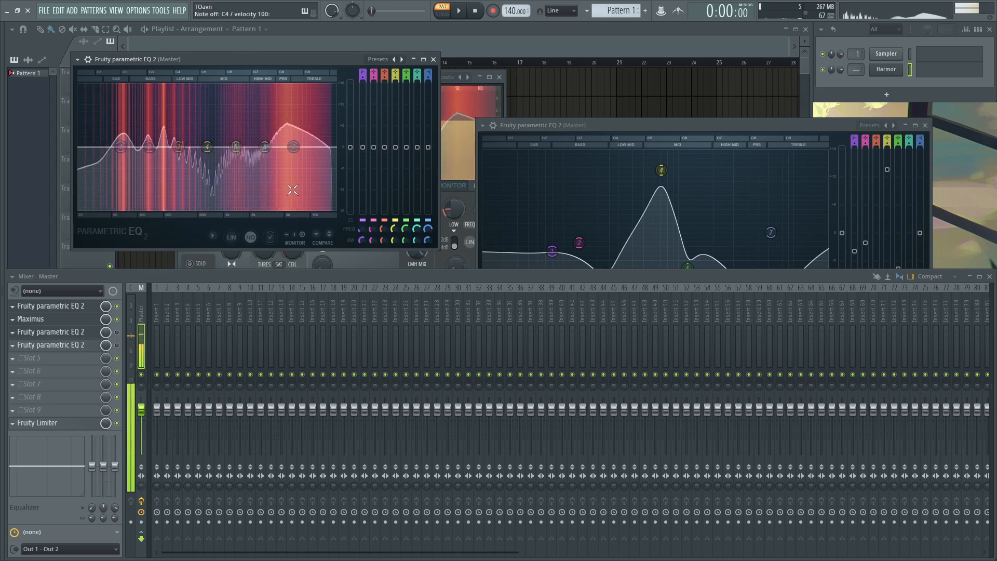
Open the Maximus compressor window from its master mixer slot
left_click(31, 318)
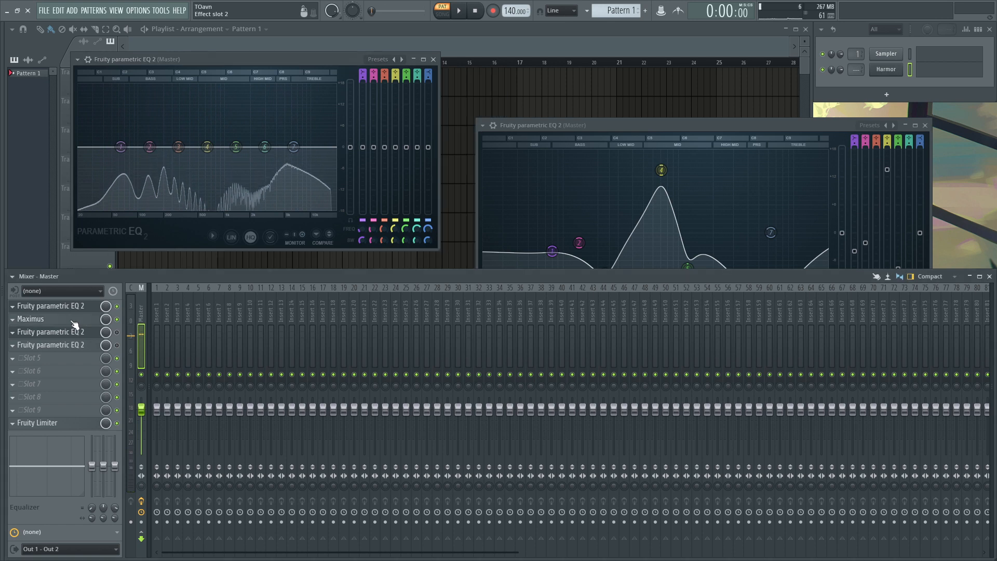
left_click(30, 319)
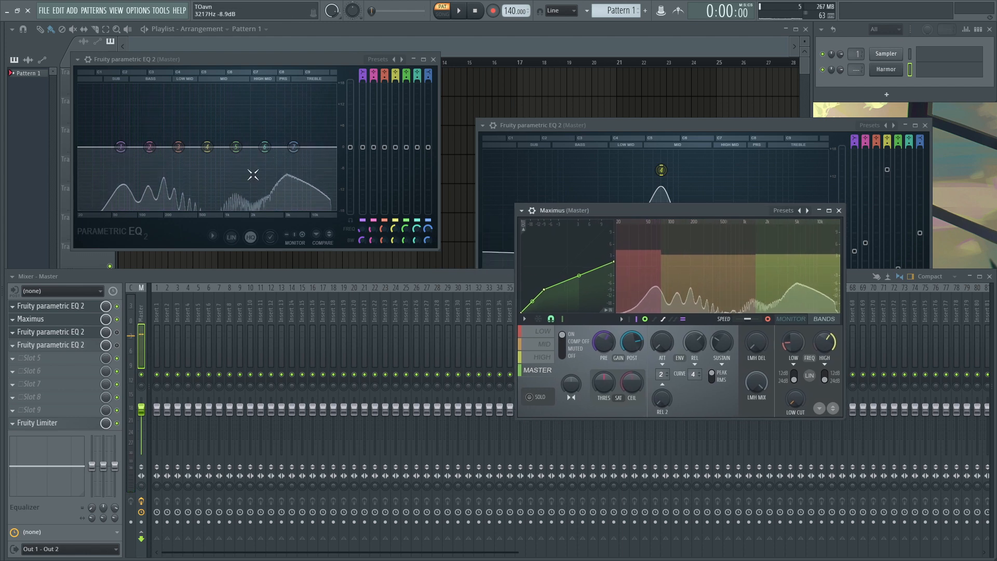
Cut the EQ's low band near 116 Hz and move the Maximus window aside
left_click_drag(264, 147, 266, 149)
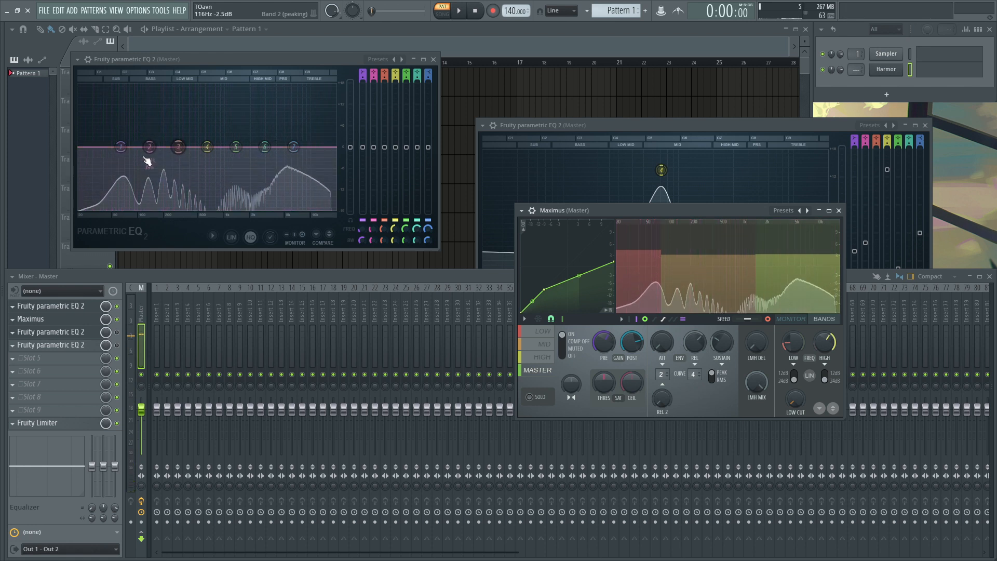
left_click_drag(291, 147, 311, 140)
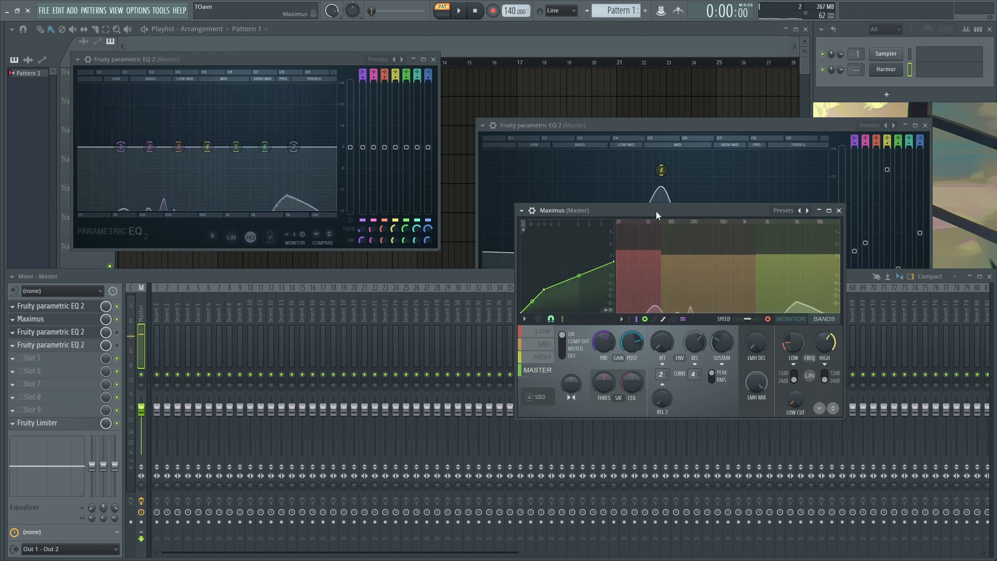
left_click_drag(657, 215, 609, 214)
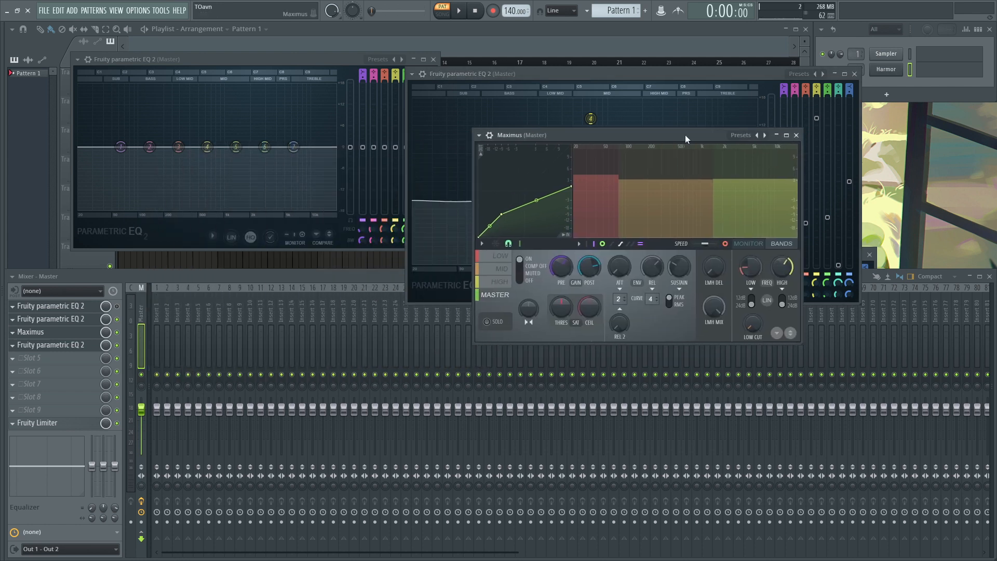
left_click_drag(686, 135, 698, 138)
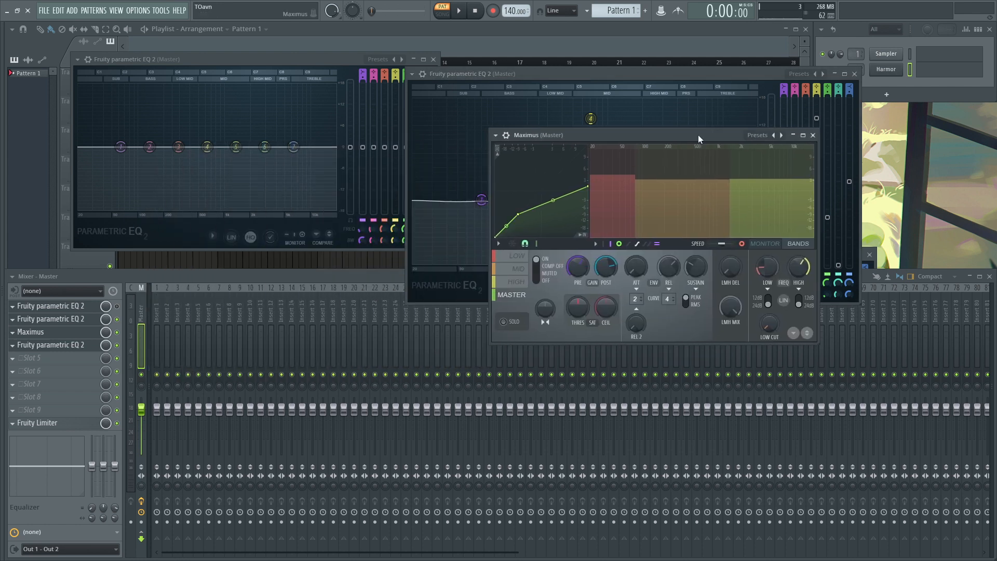